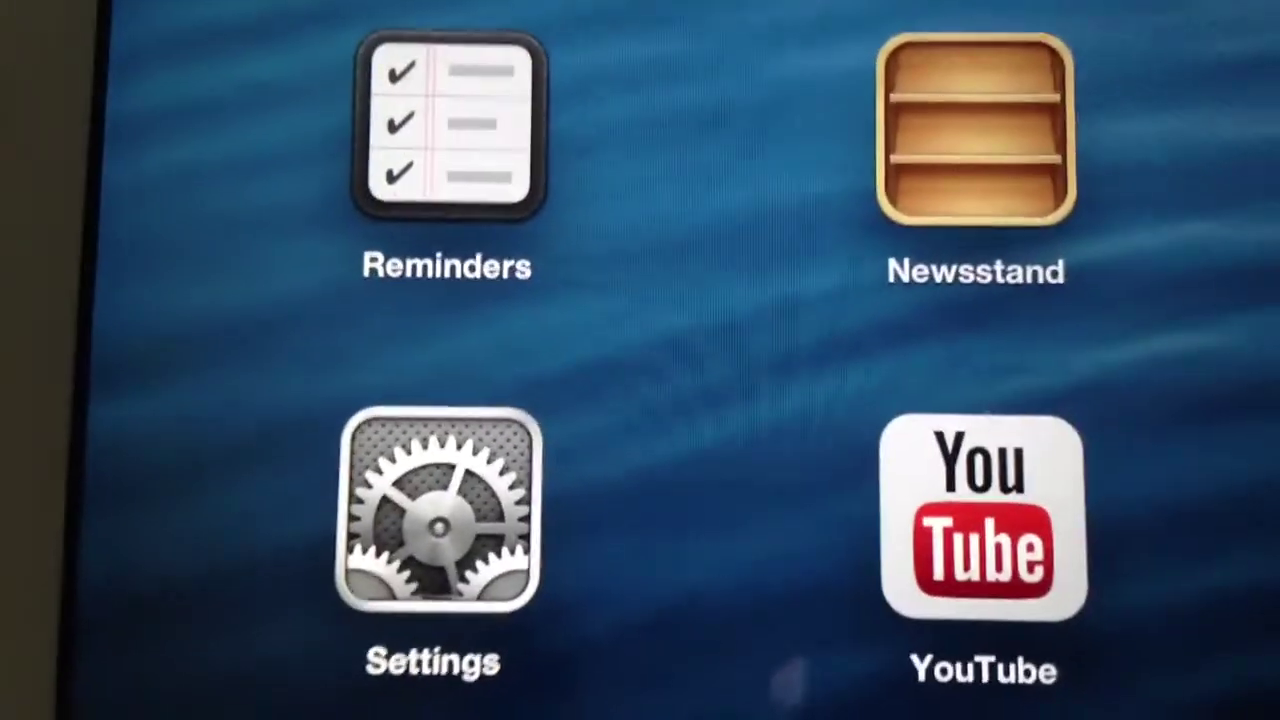
Launch Settings from the Home Screen to show General with About, Software Update and Usage.
left_click(442, 520)
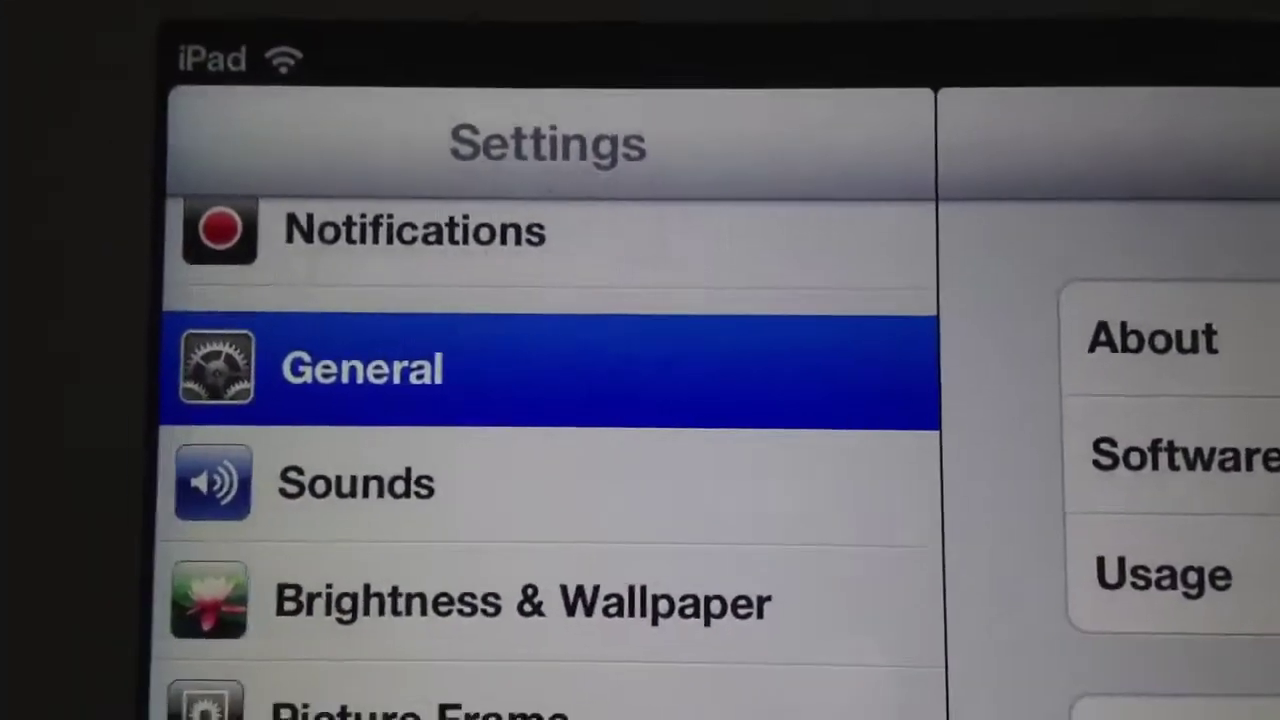